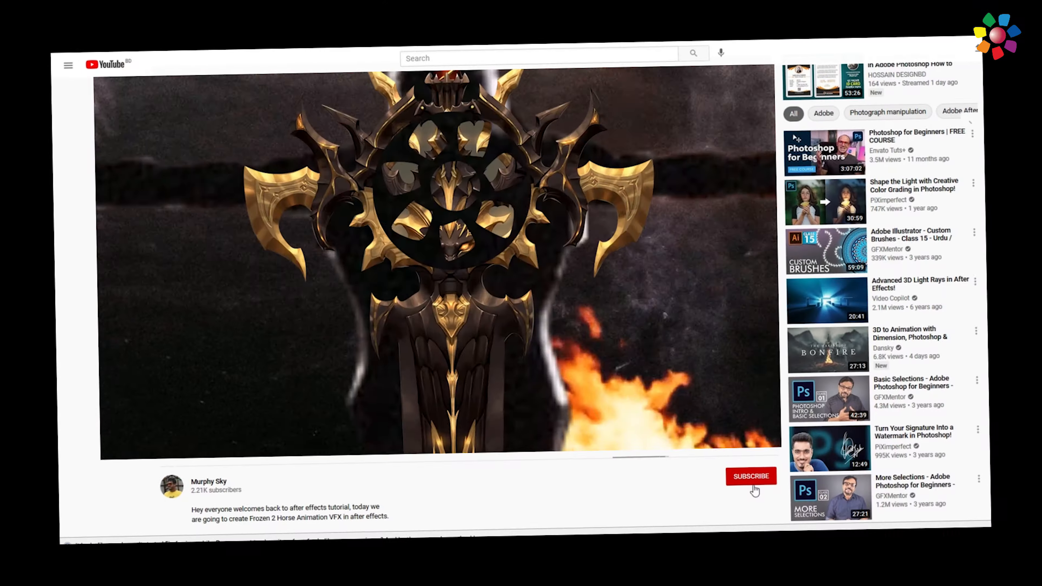
Create an HDTV 1080 29.97 composition and import the stormy sky and plain sword images.
click(750, 477)
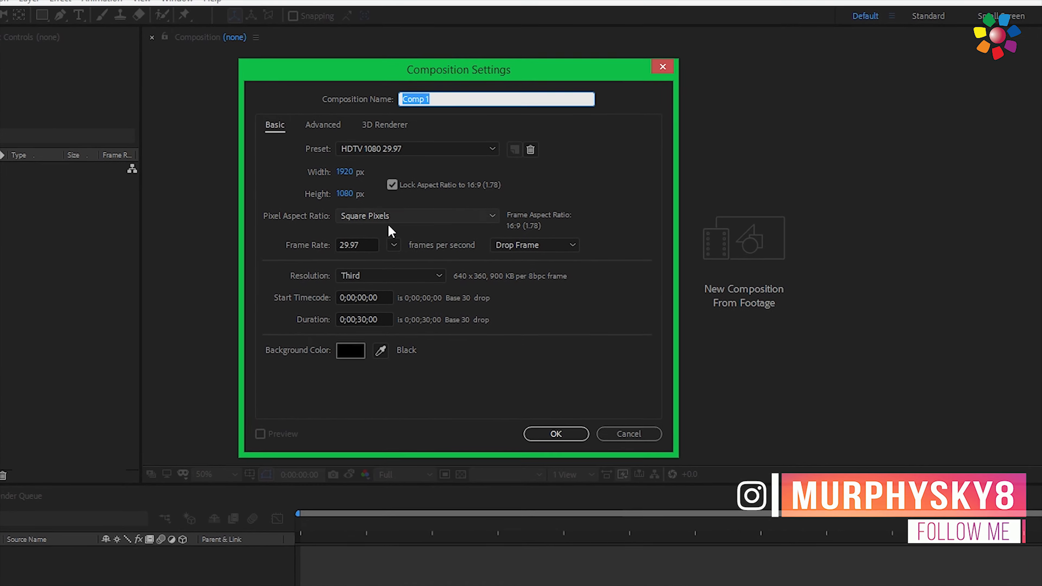
click(556, 433)
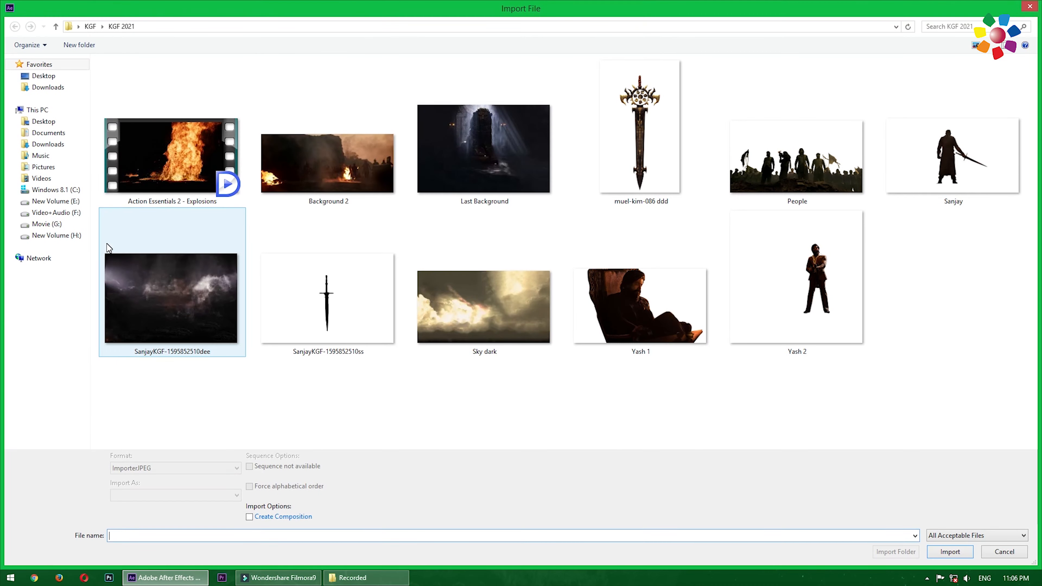
click(355, 297)
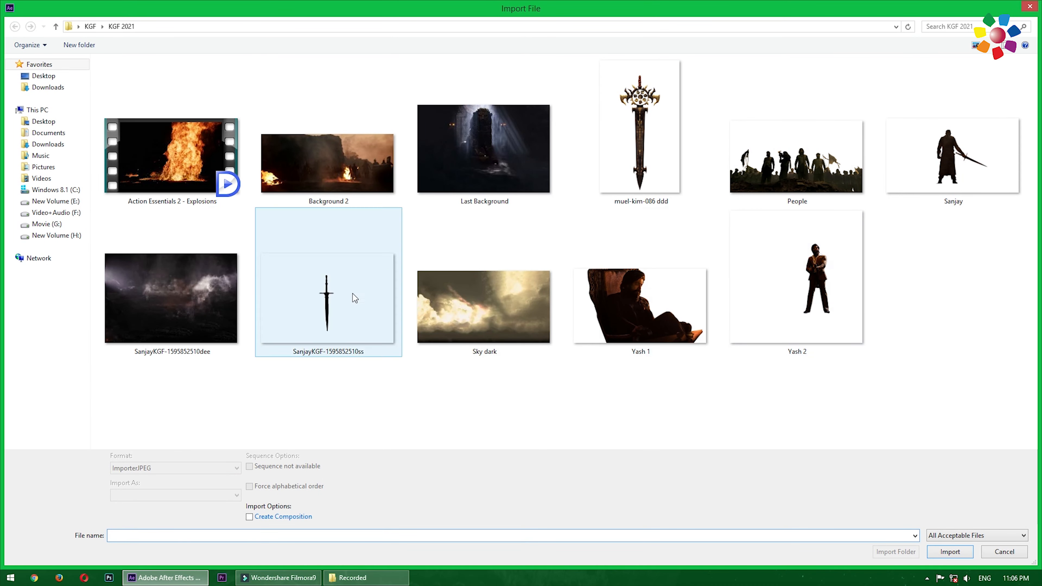
click(171, 300)
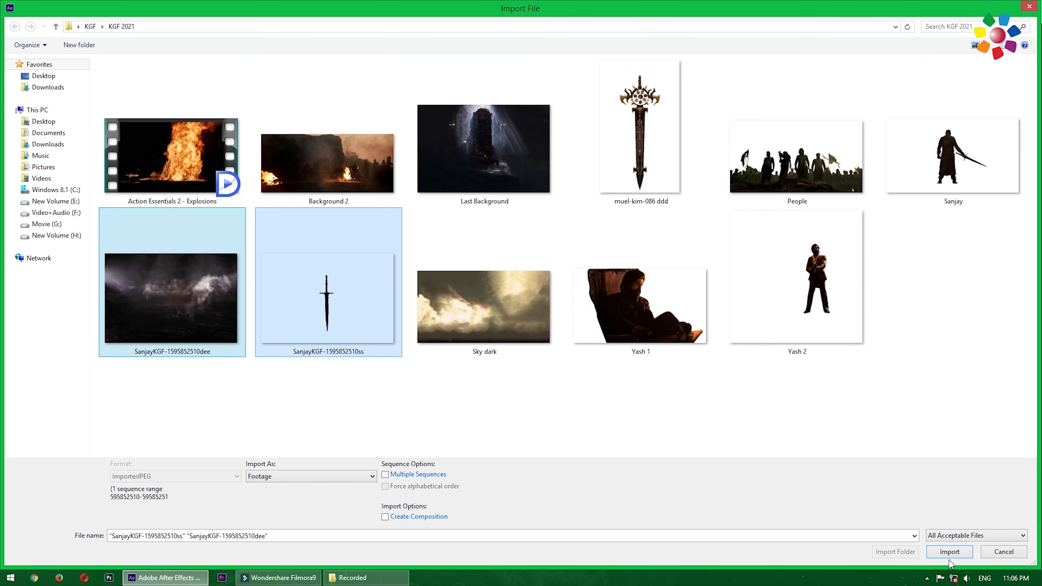
click(949, 552)
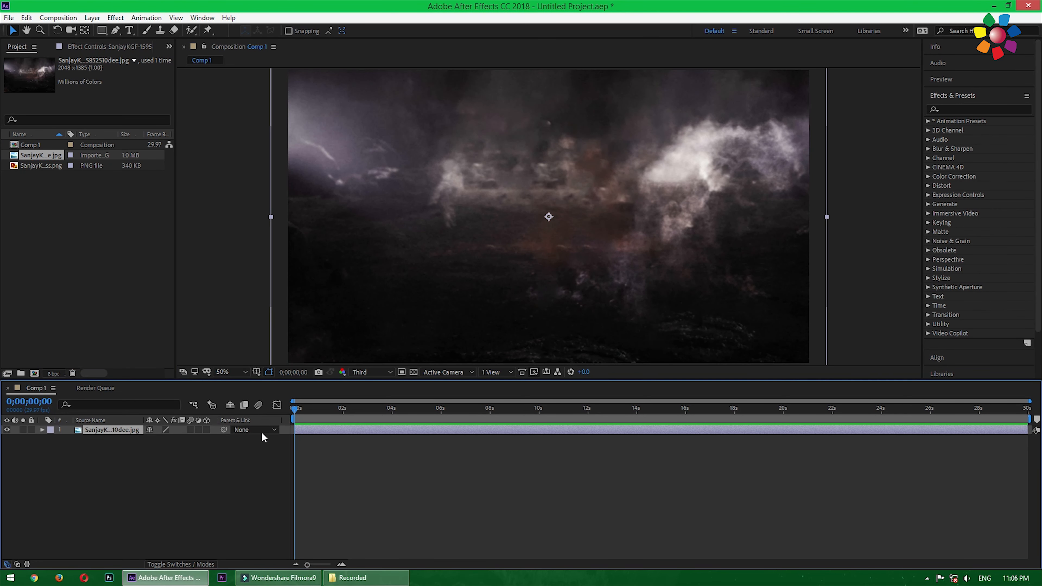
Place the sword PNG over the storm background as 3D layers and set the viewer to 2 Views.
click(38, 165)
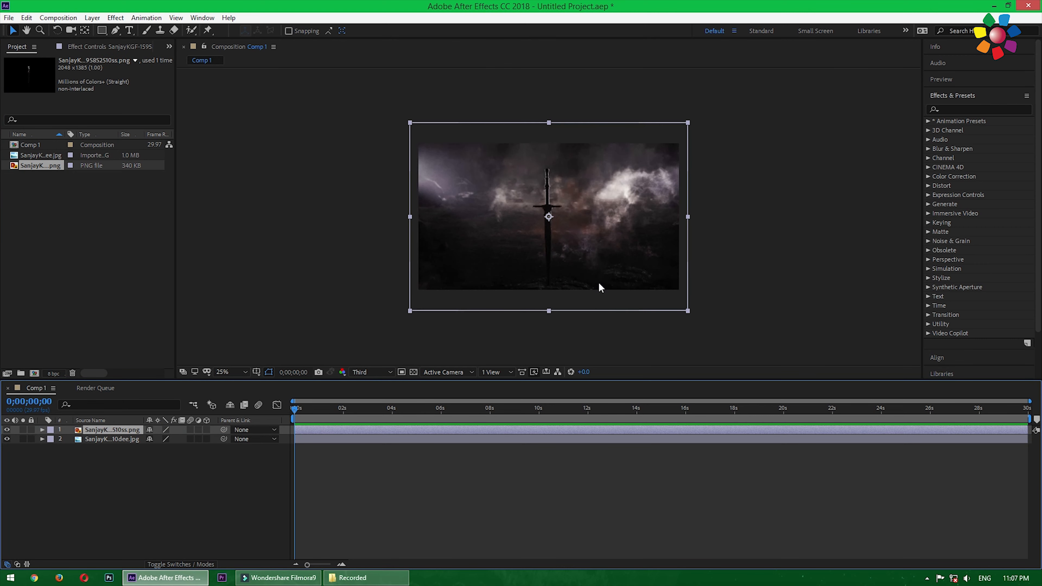
click(244, 372)
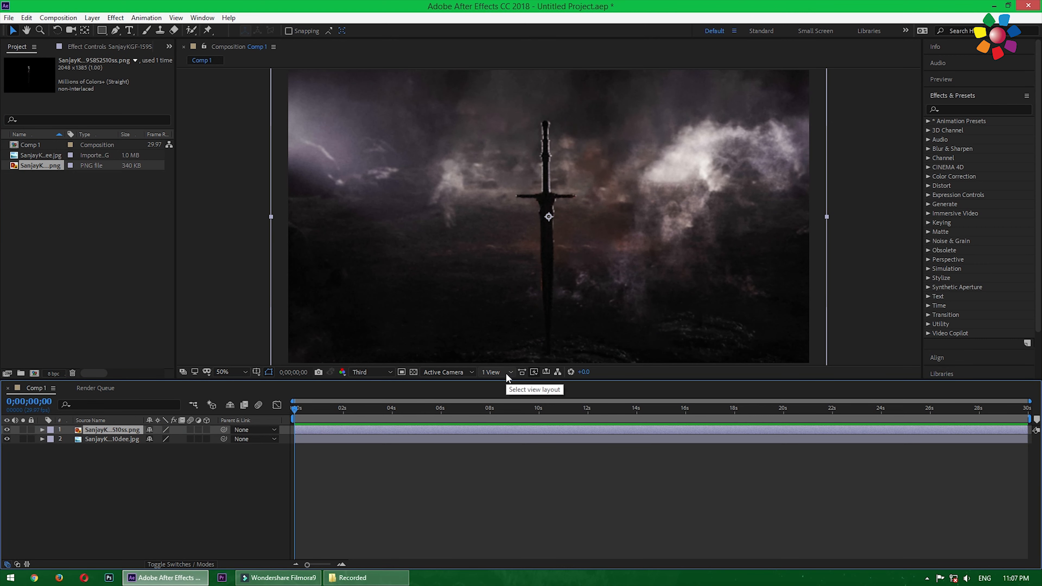
click(510, 373)
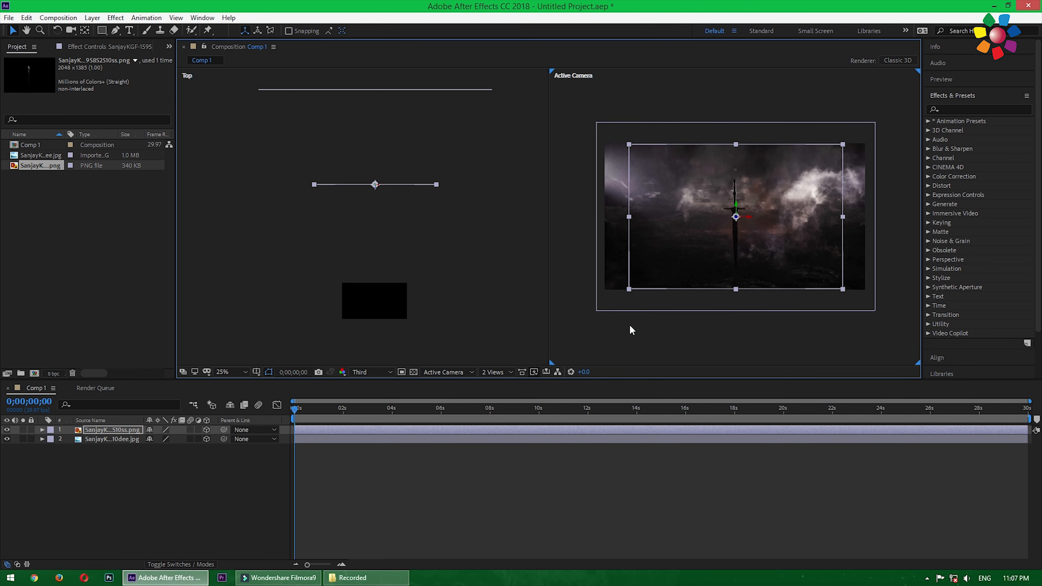
click(496, 373)
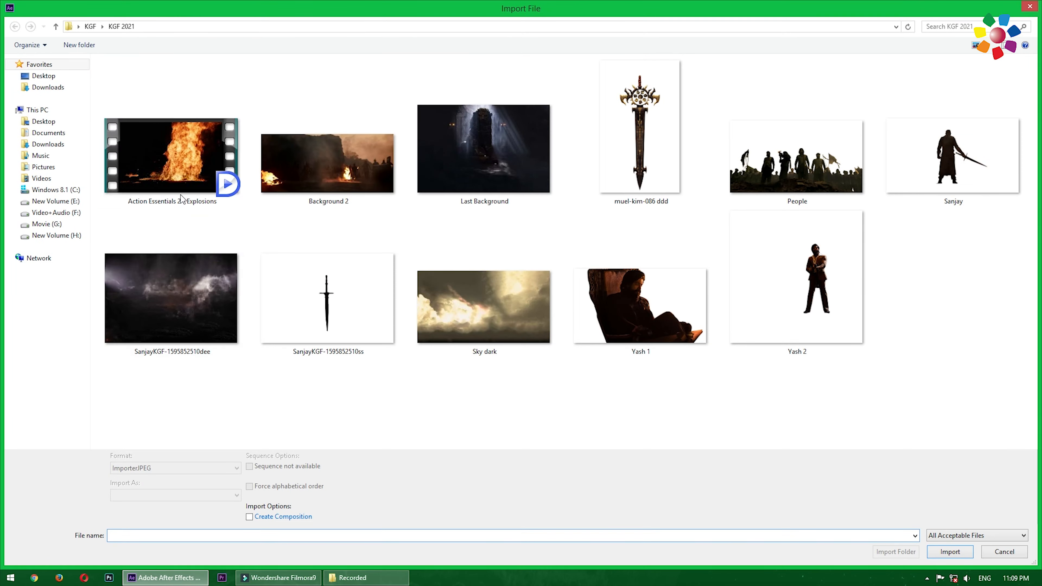
Import the Action Essentials 2 explosions footage into the comp and return the viewer to 1 View.
click(171, 158)
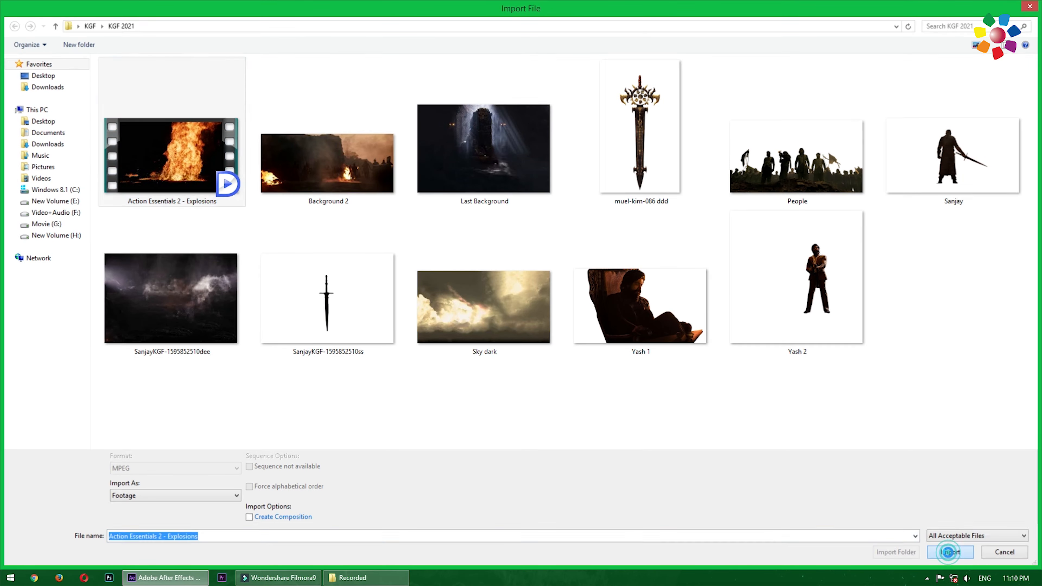
click(949, 552)
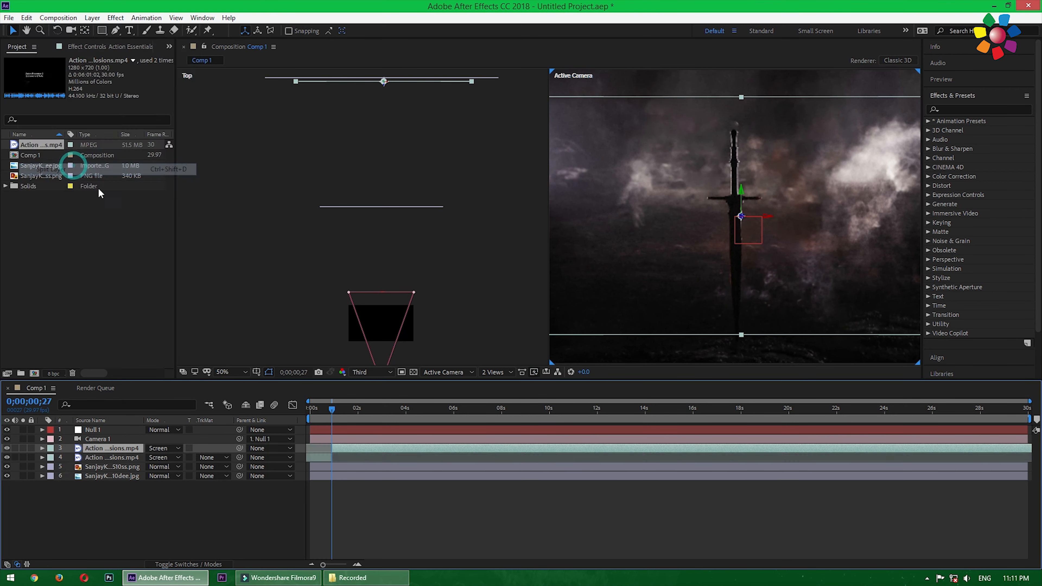
click(494, 372)
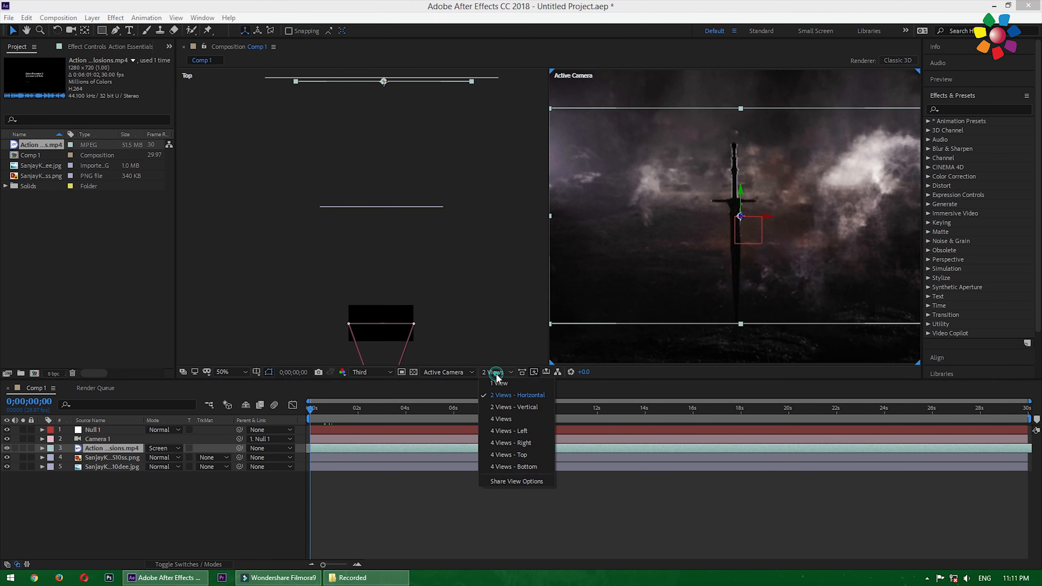
click(499, 383)
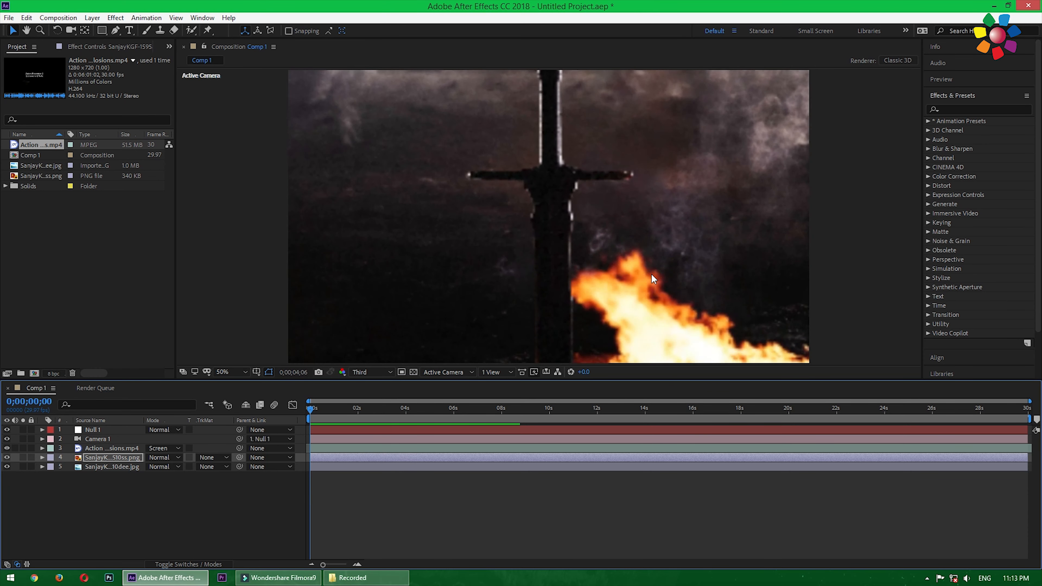
Preview and import the ornate sword image muel-kim-086 ddd as a layer above the plain sword.
click(357, 409)
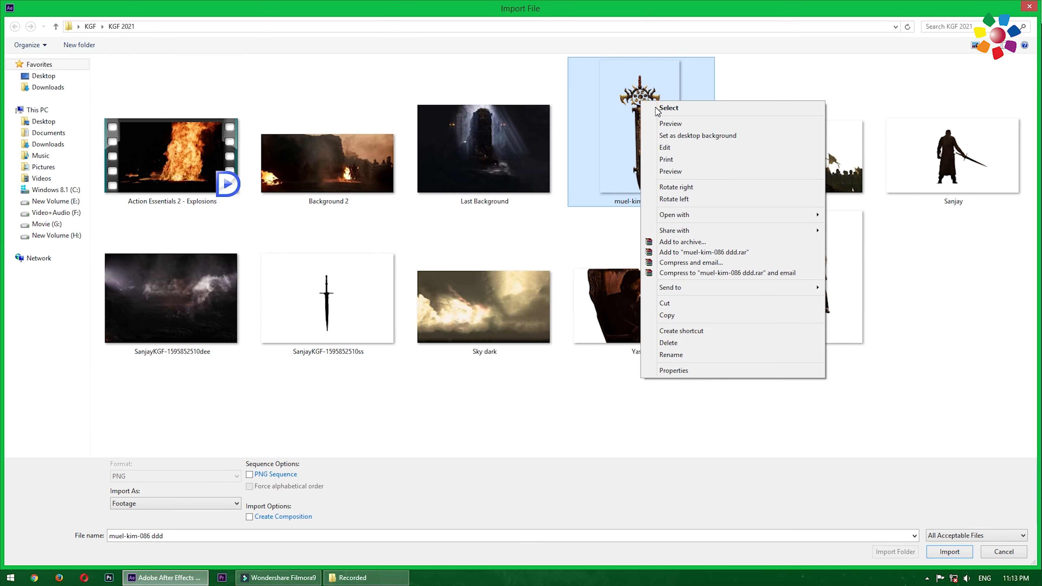
click(671, 124)
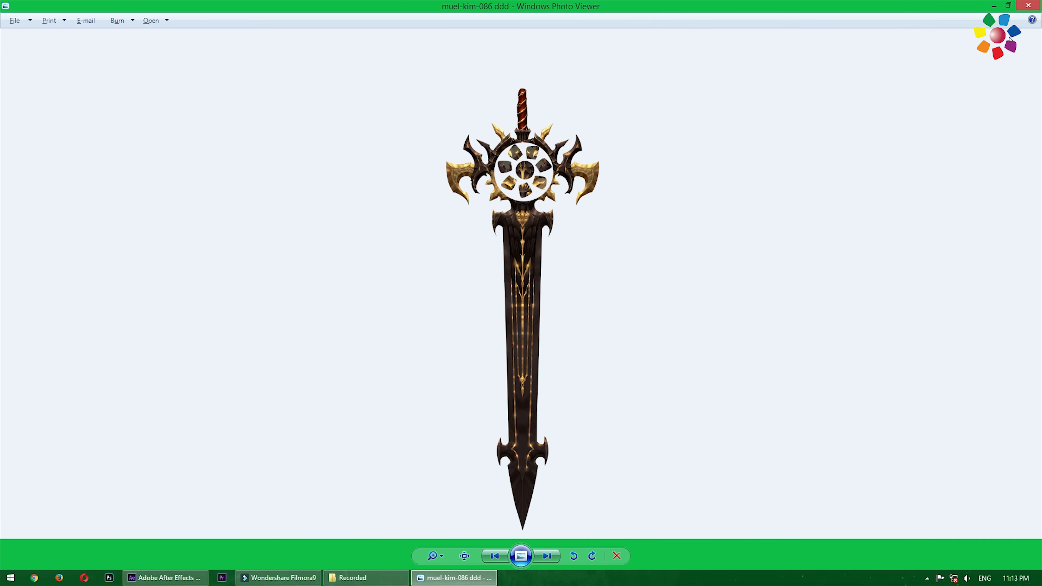
click(164, 577)
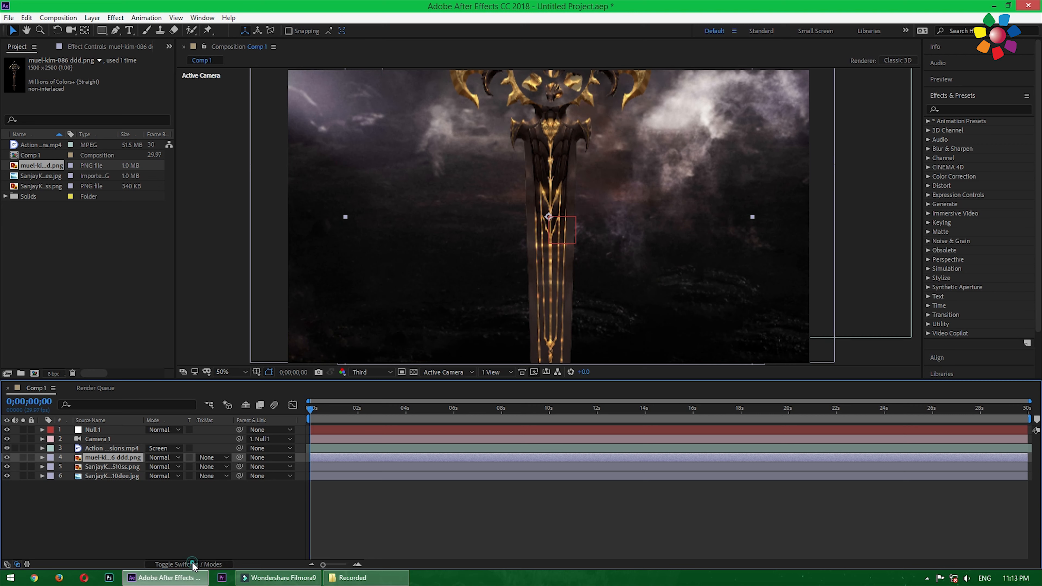
click(503, 372)
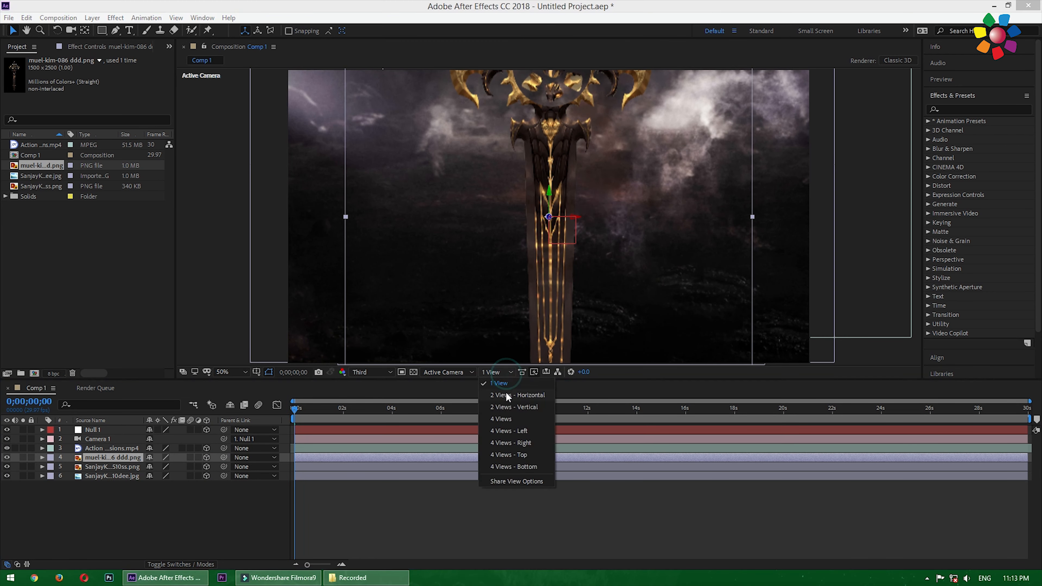
click(518, 395)
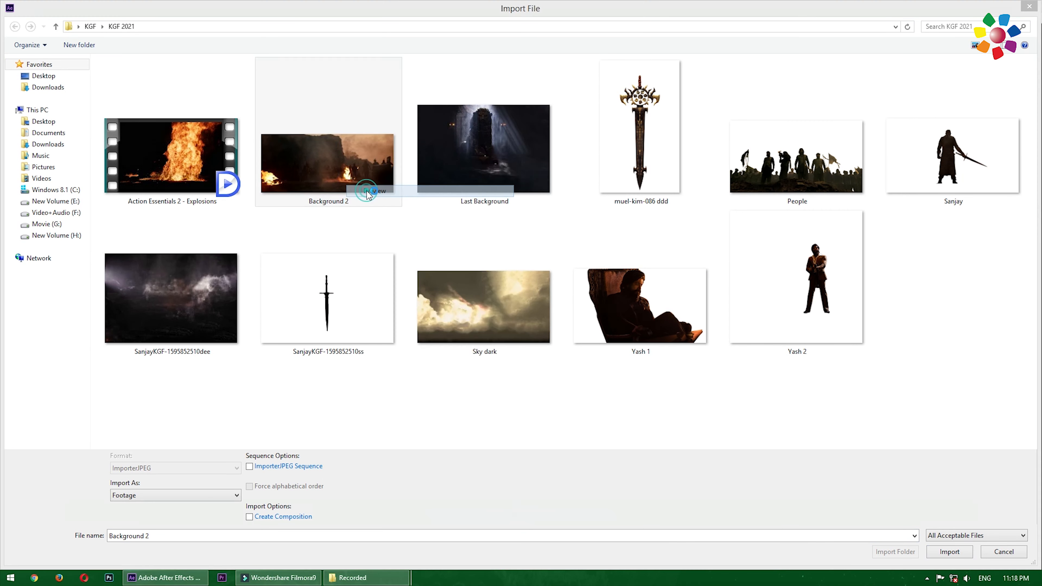
Import Background 2.jpg, push it back in depth in Top view and start it near 6 seconds.
click(949, 551)
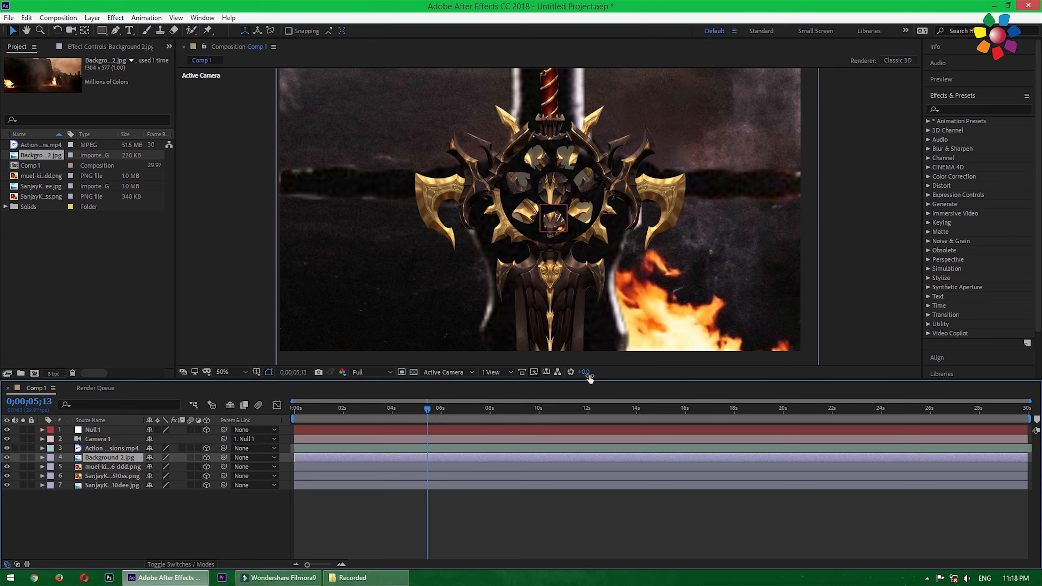
click(496, 372)
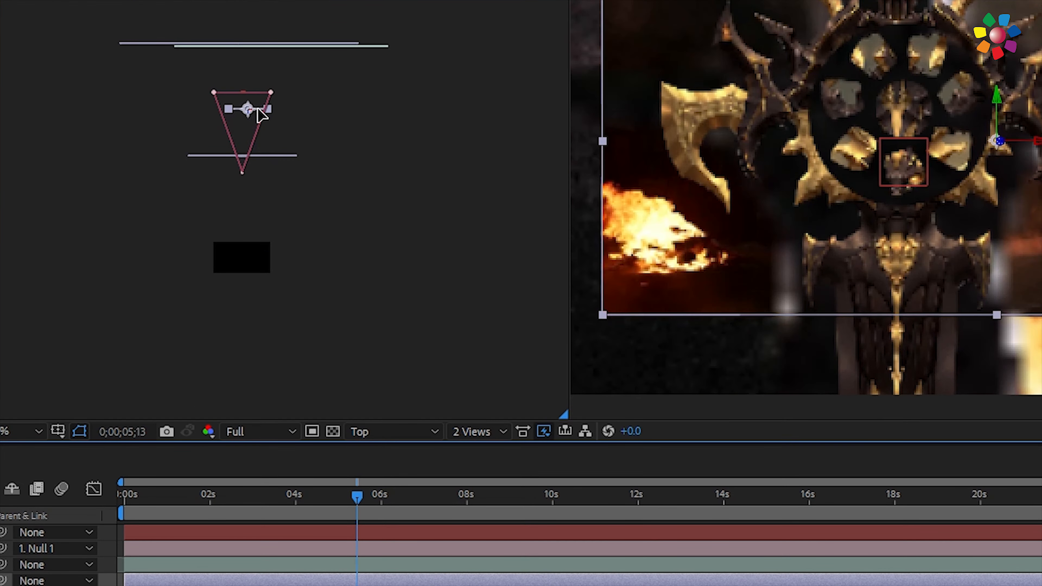
drag(357, 495, 207, 495)
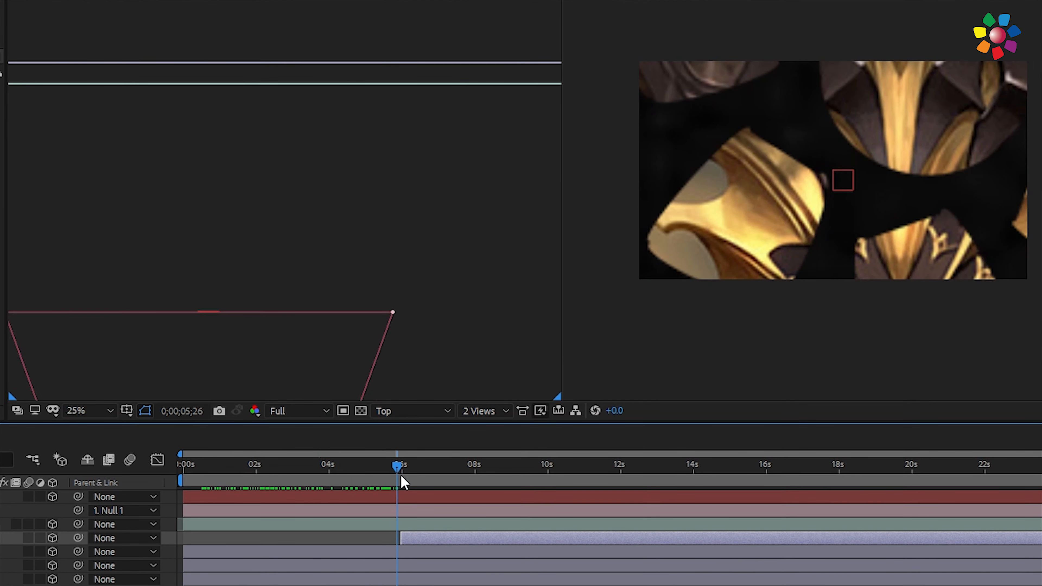
click(412, 410)
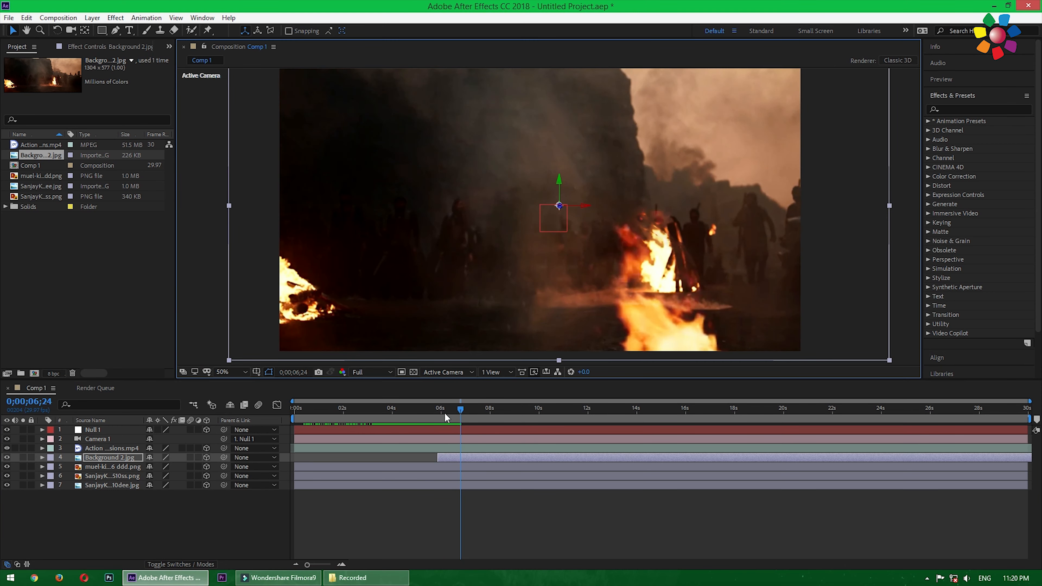
click(439, 409)
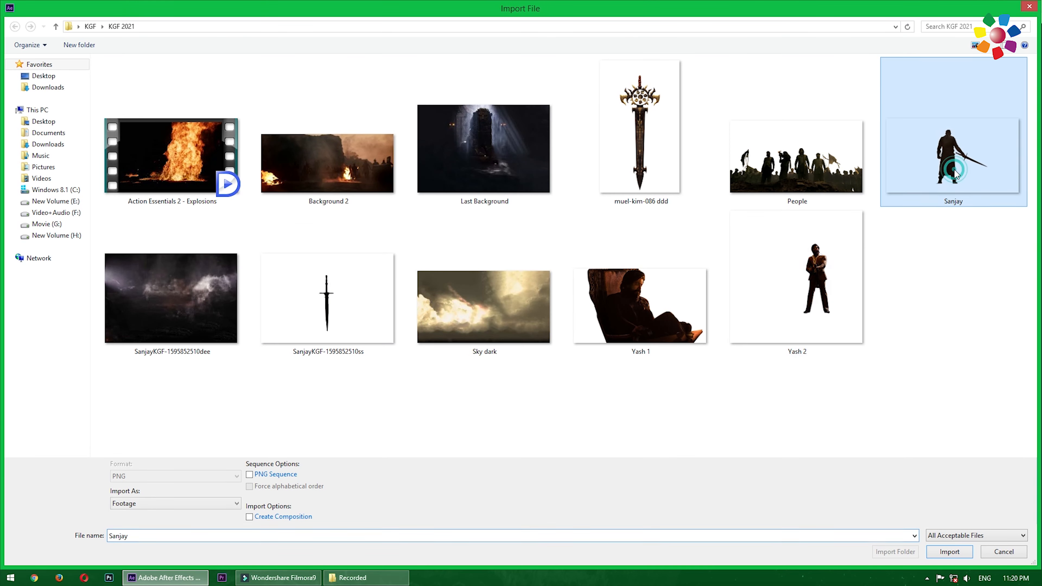
Import Sanjay.png and align the warrior layer's start with Background 2.
click(949, 552)
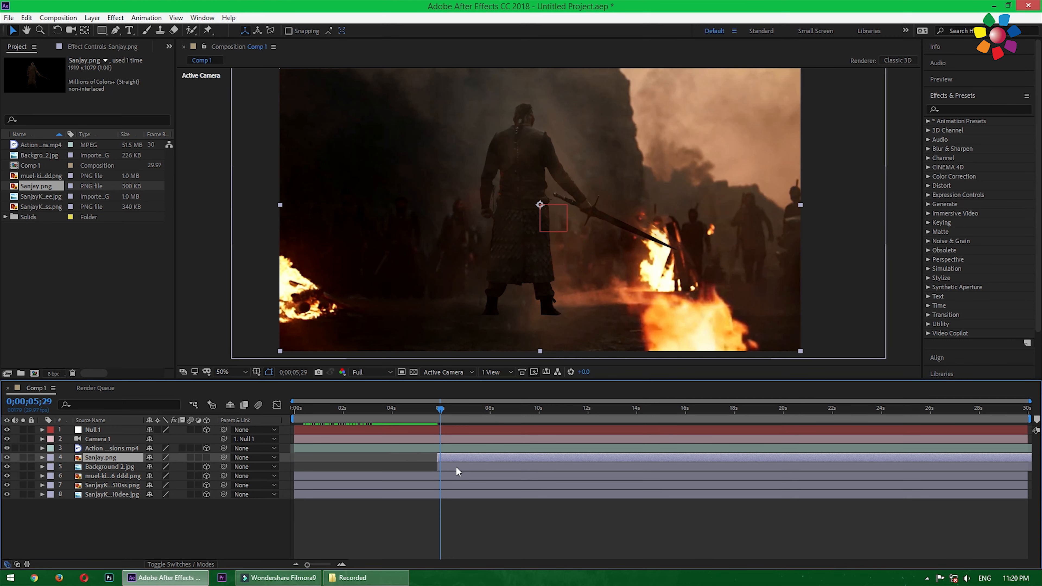
click(508, 372)
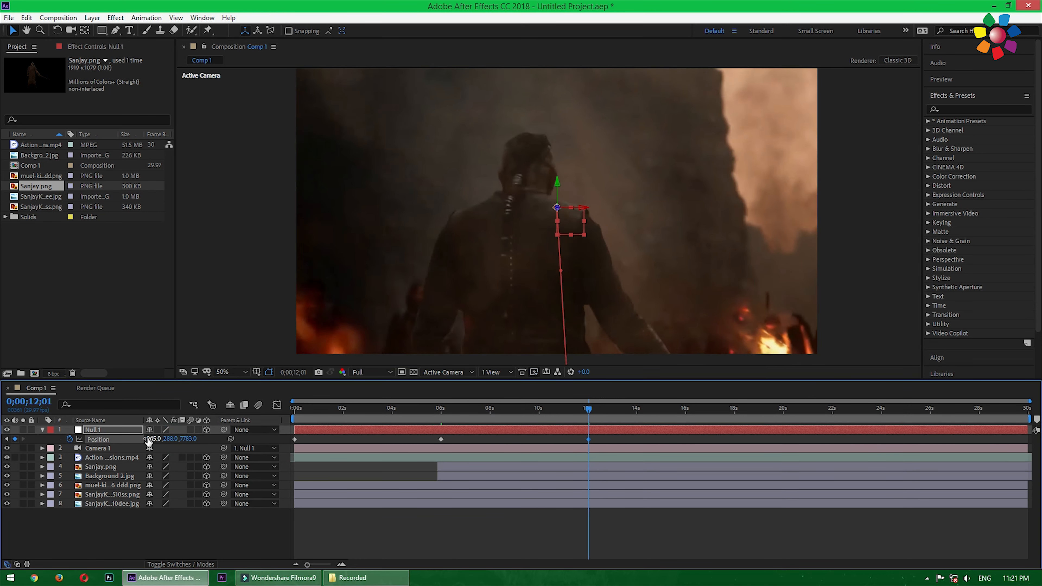
Scrub through the Null 1 camera push toward the swordsman and save the project as Tutorial.aep.
click(485, 409)
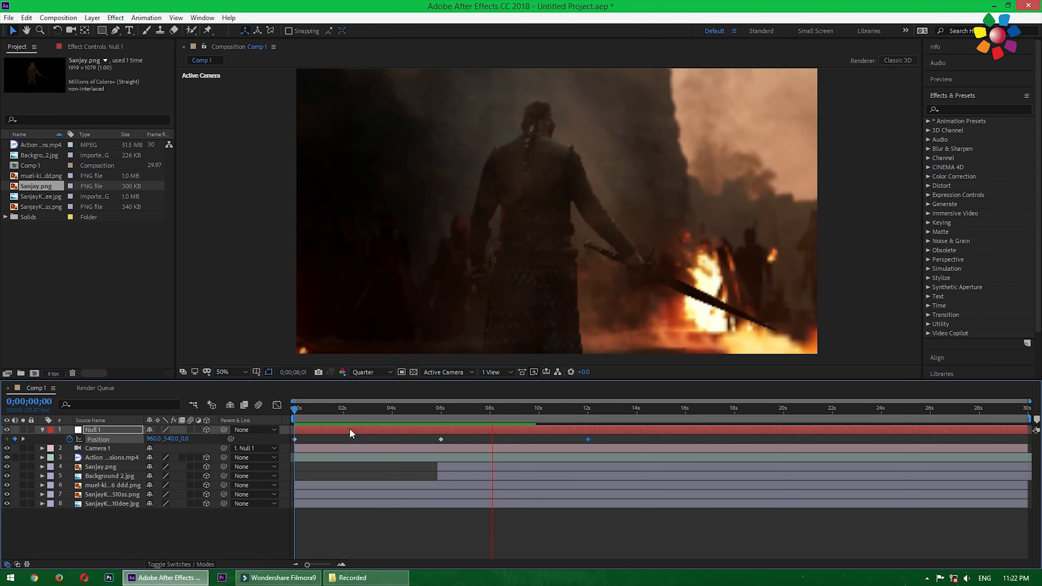
click(587, 408)
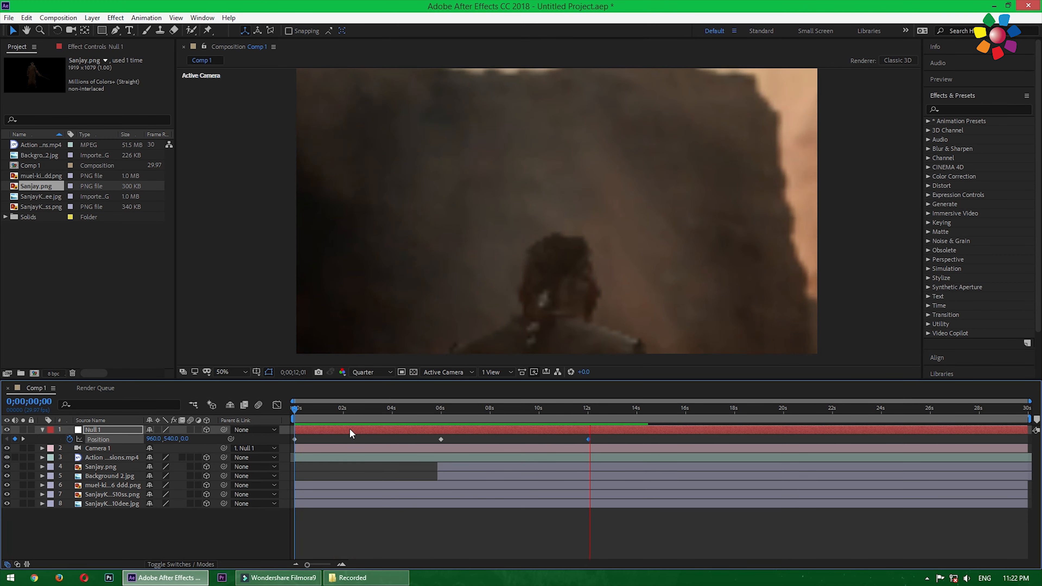
click(603, 409)
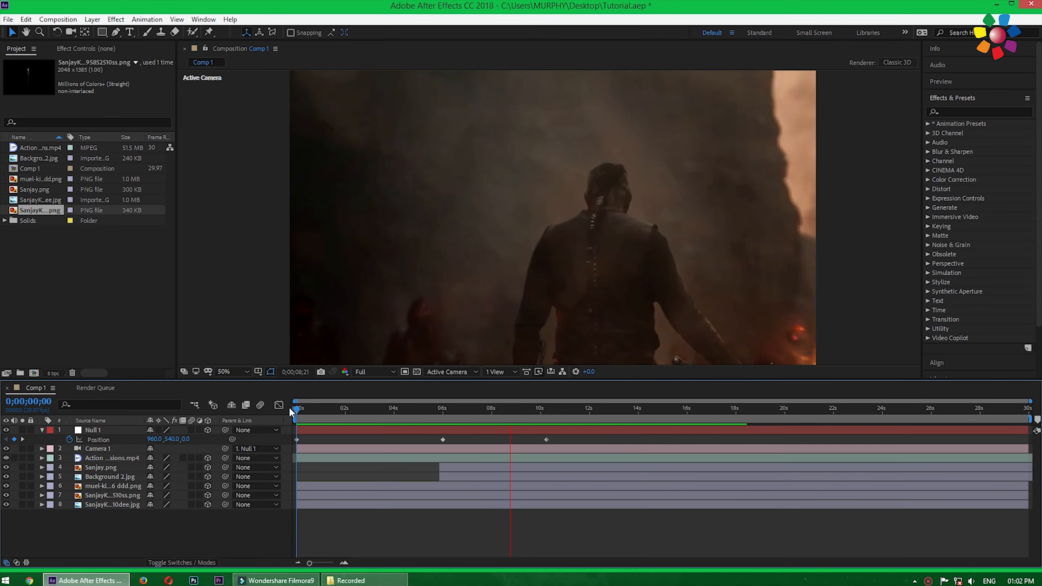
Import People.png and place it as a Comp 1 layer starting around ten seconds.
drag(290, 408, 315, 408)
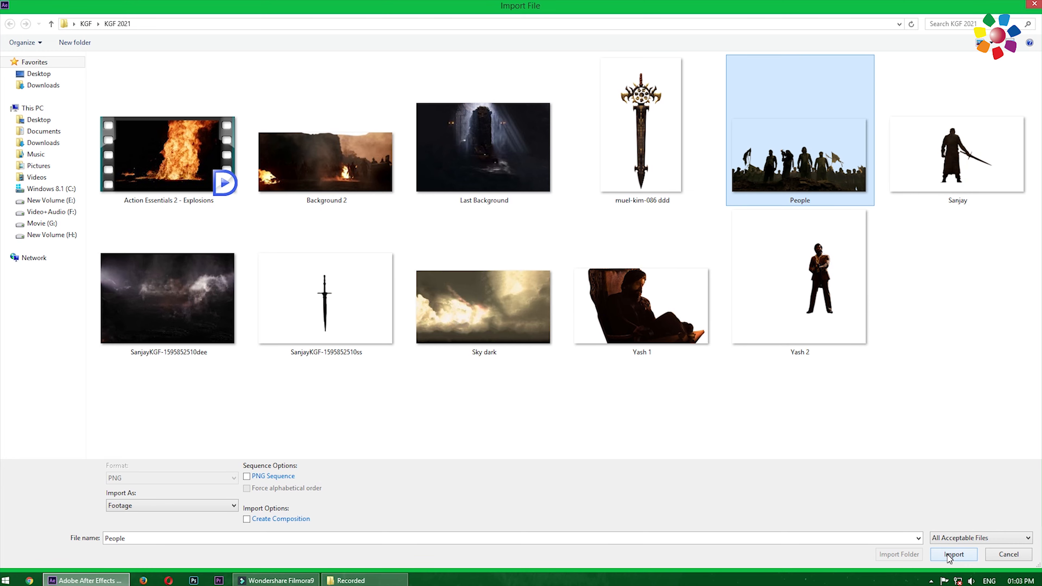
click(953, 555)
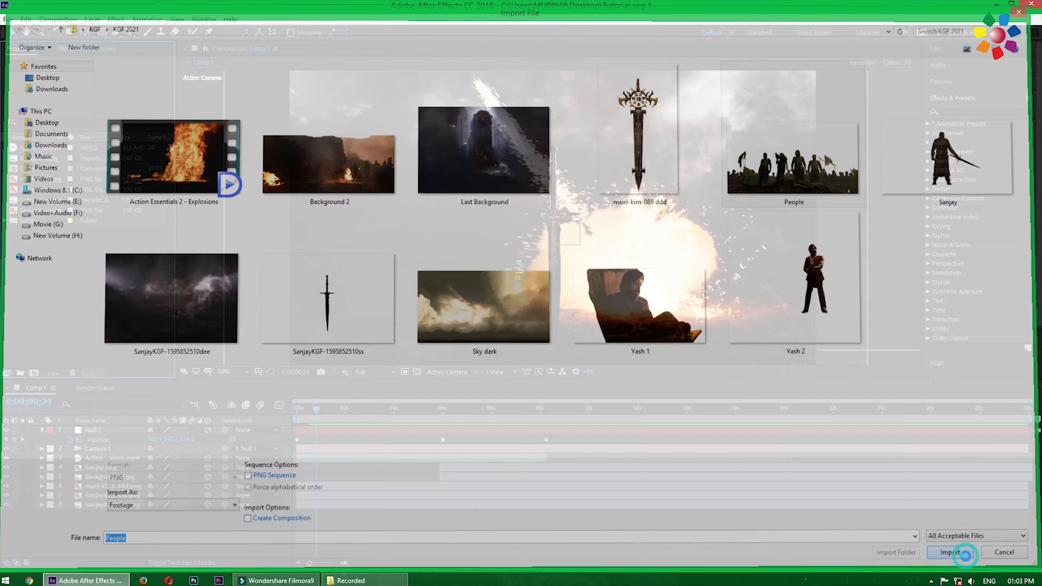
click(948, 552)
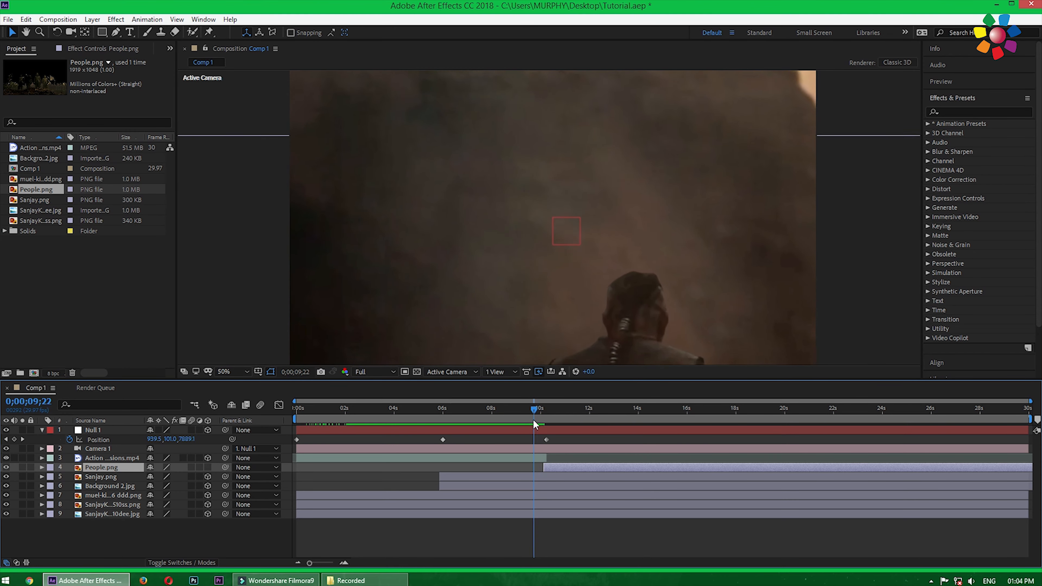
Set preview resolution to Third, position People.png in Top view and keyframe Null 1 near 13 seconds.
click(377, 372)
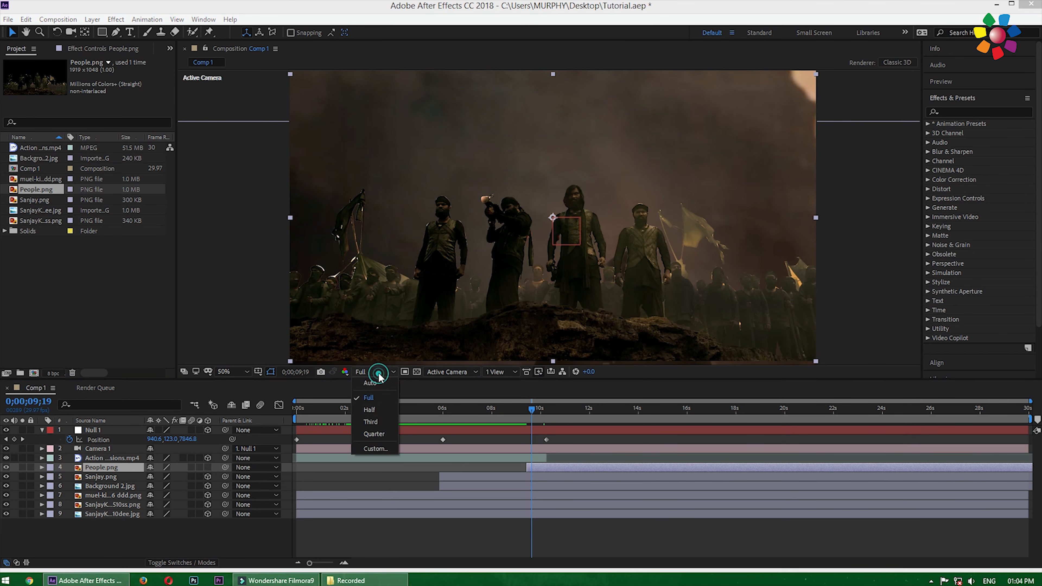
click(370, 421)
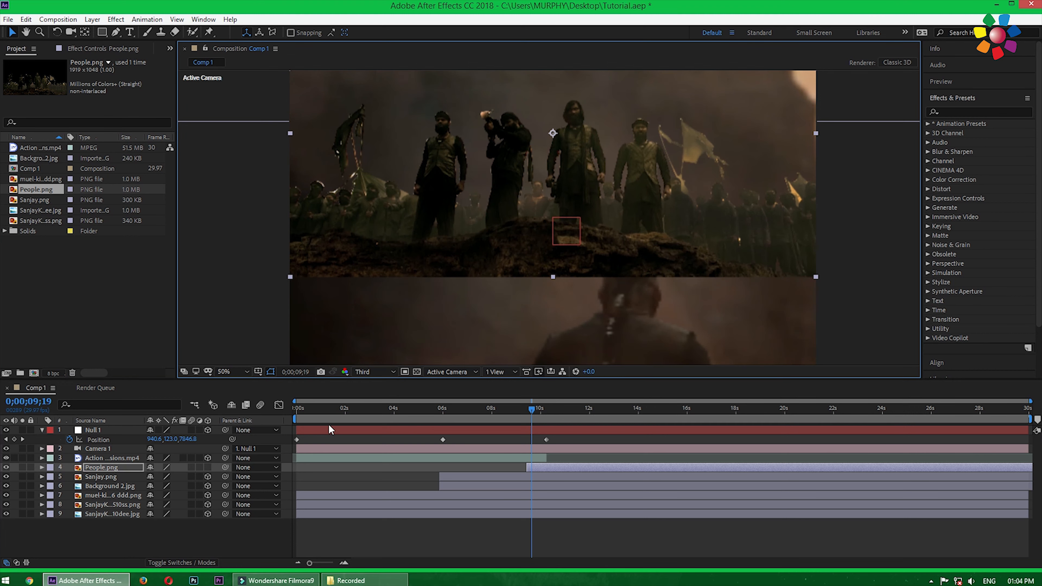
click(501, 371)
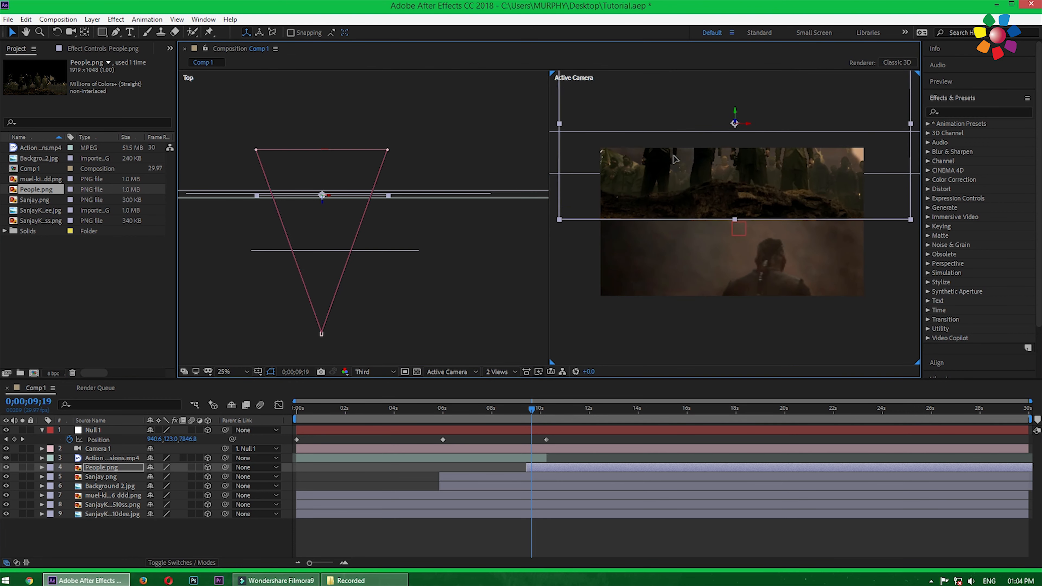
click(513, 372)
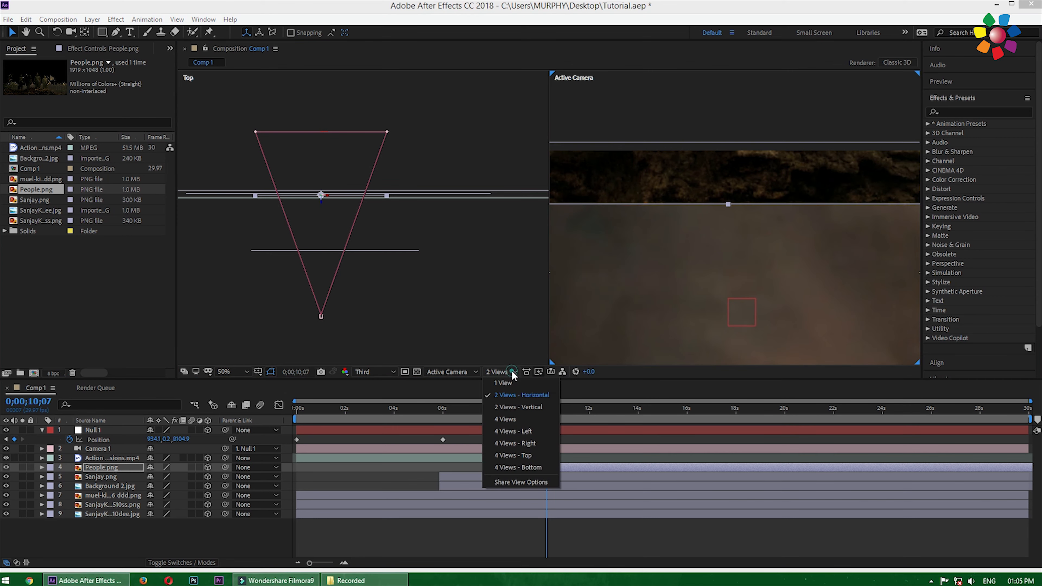
click(502, 383)
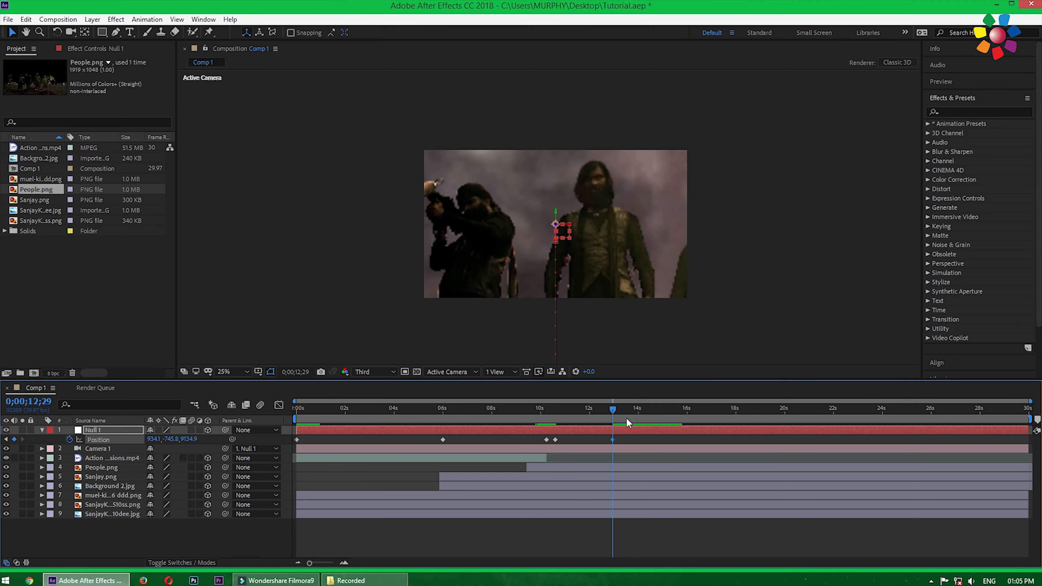
Mask People.png with an inverted mask feathered 120 pixels and check it along the camera move.
click(519, 408)
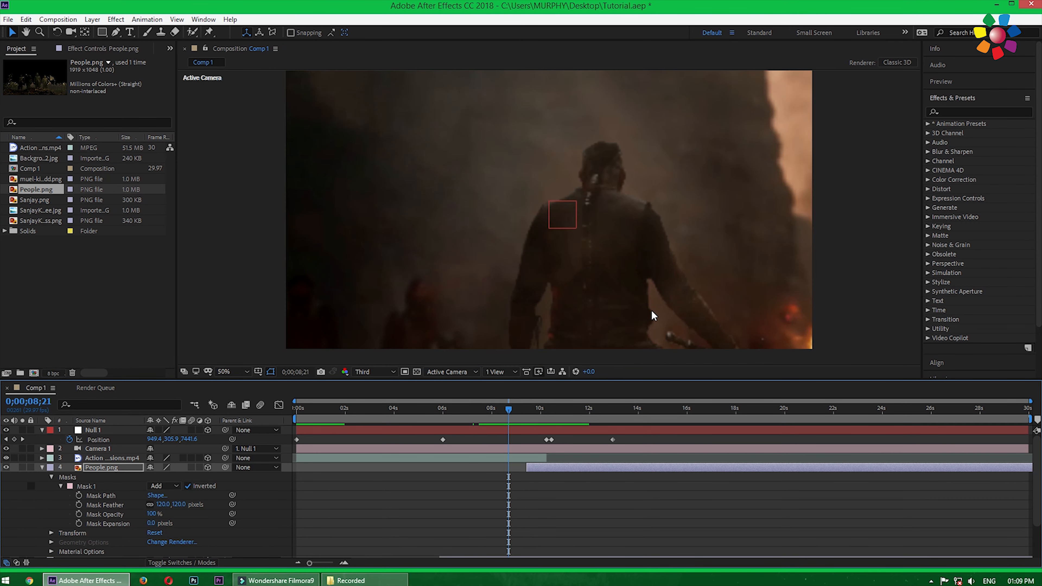
click(529, 408)
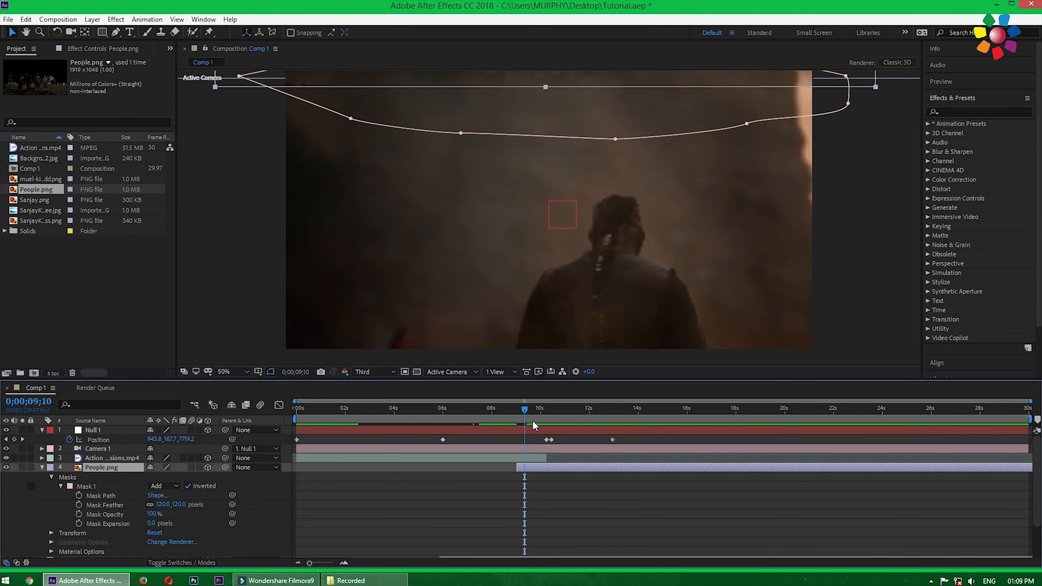
click(550, 408)
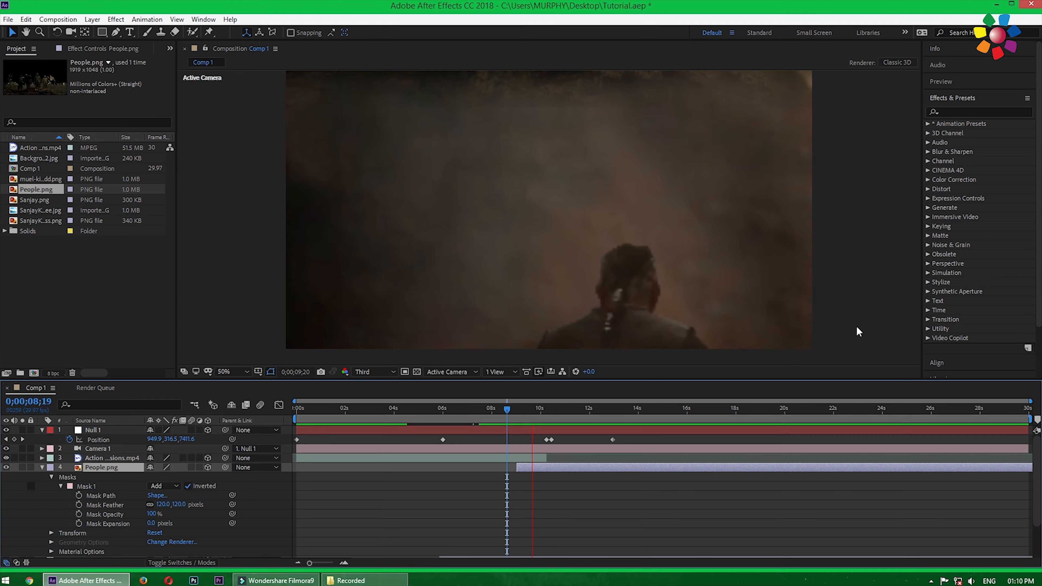
click(537, 409)
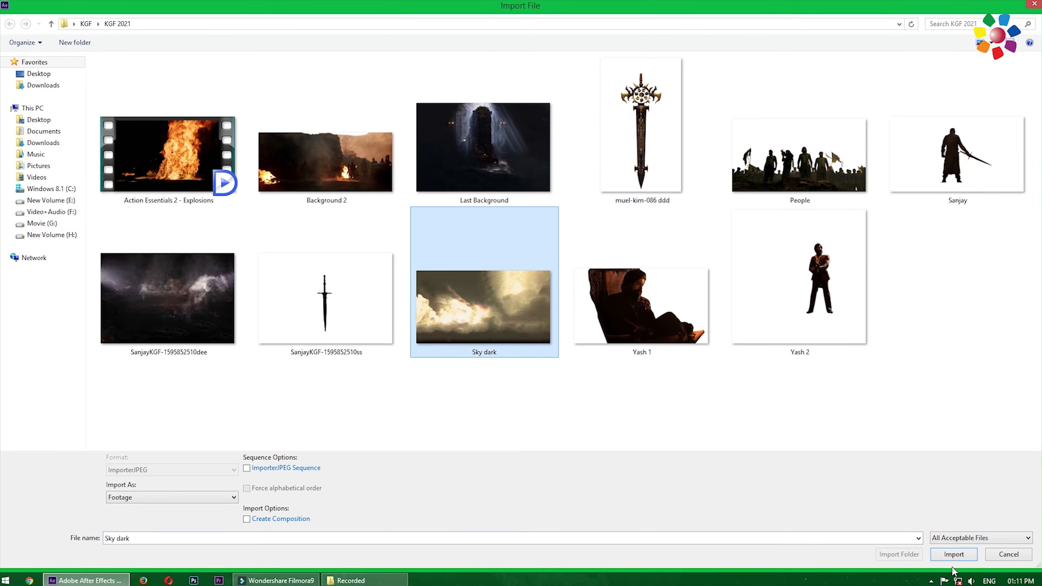
Import Sky dark.jpg and Yash 1.png and layer them as 3D layers in Comp 1.
click(953, 554)
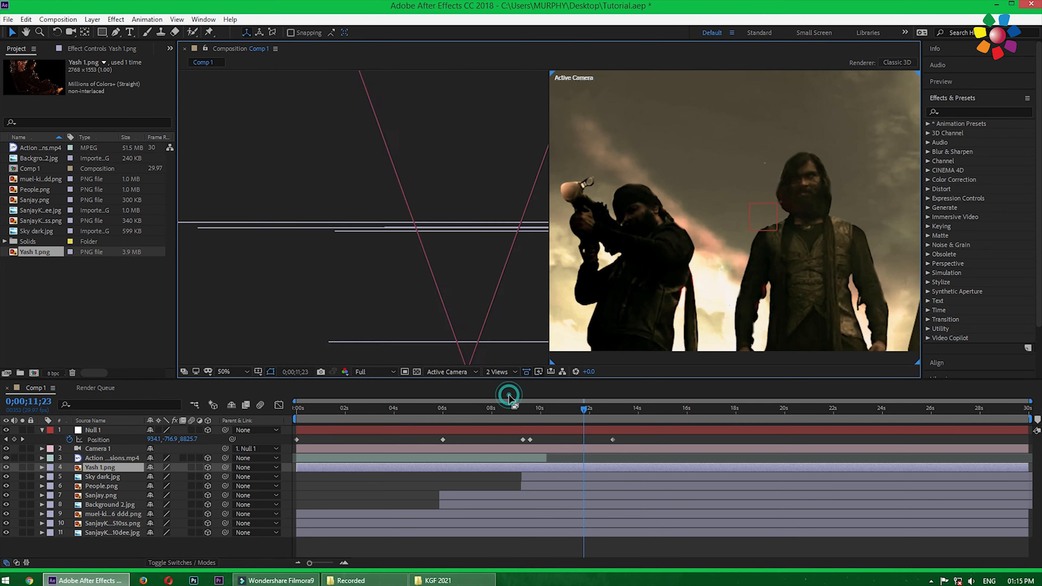
Move Yash 1.png along Z in the Top view so his face looms behind the crowd.
click(452, 371)
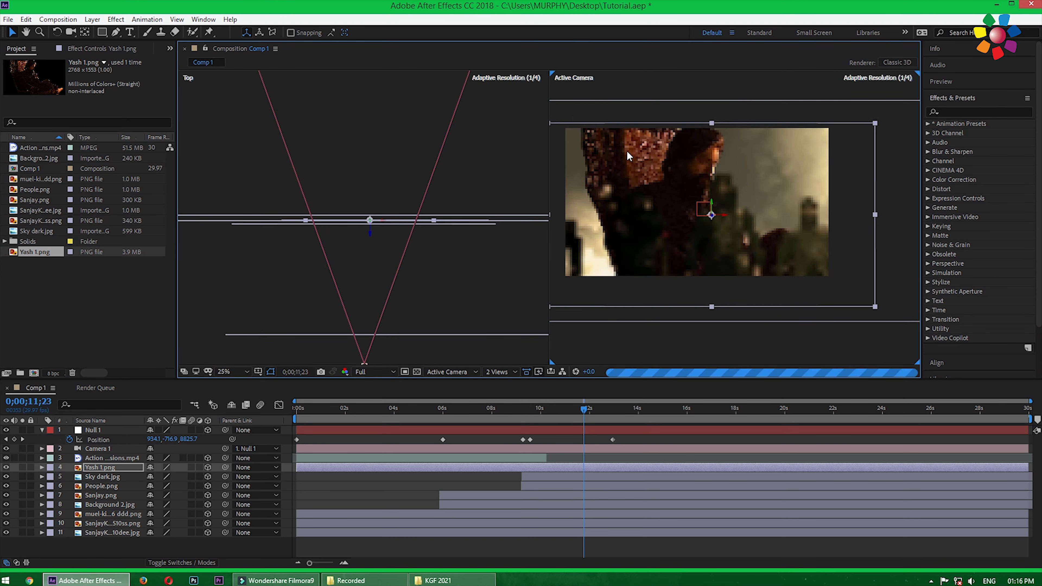
click(527, 410)
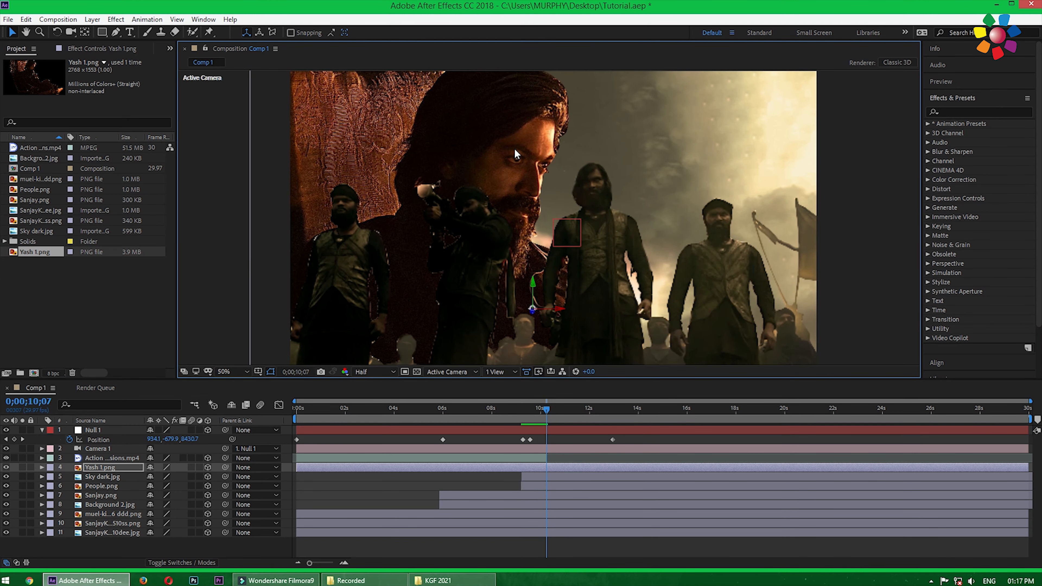
click(41, 467)
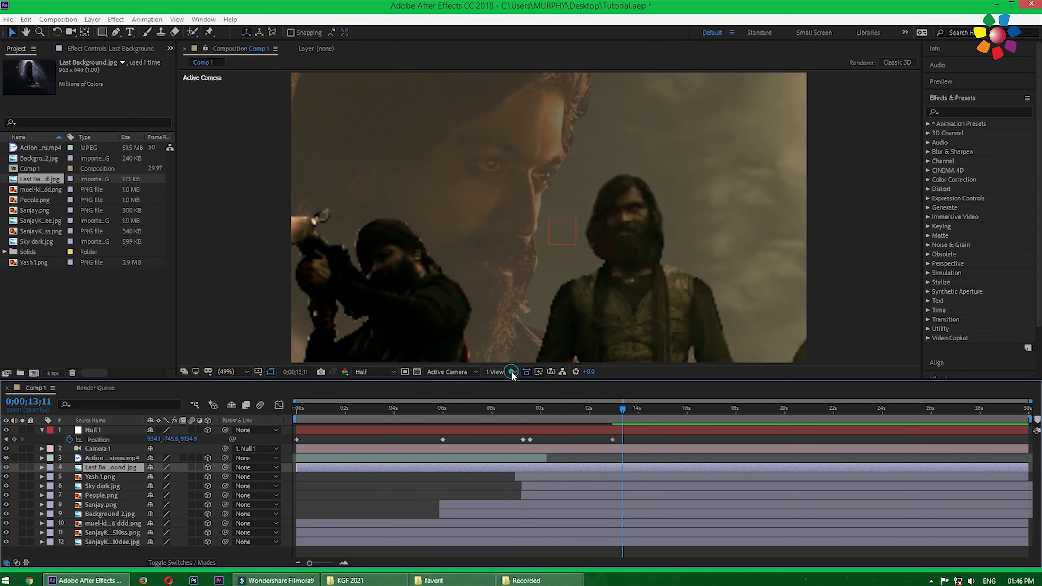
Fade Last Background.jpg in from 0% to 100% opacity and keyframe Null 1 position near 15 s.
click(494, 372)
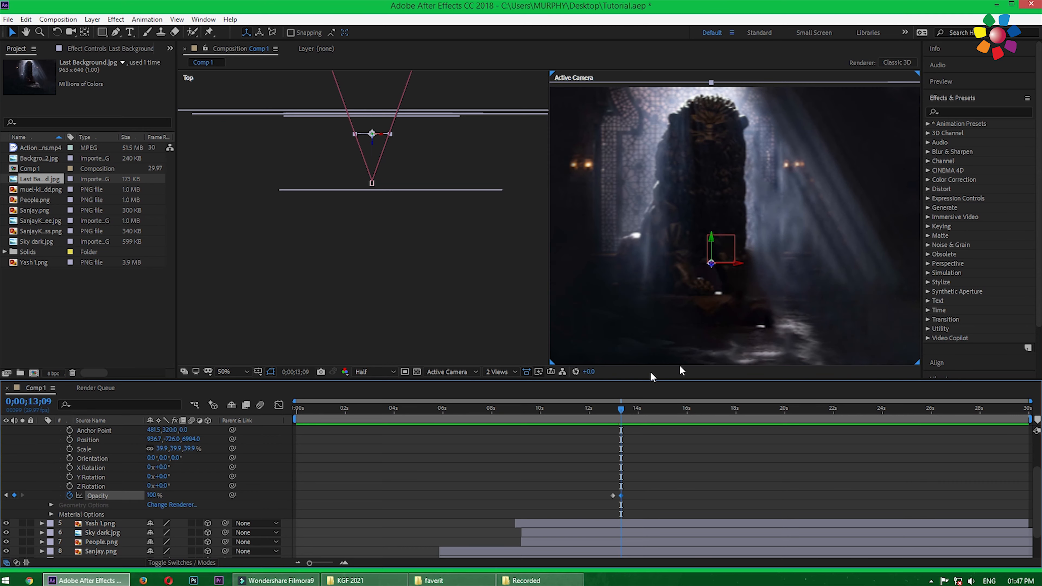
click(500, 372)
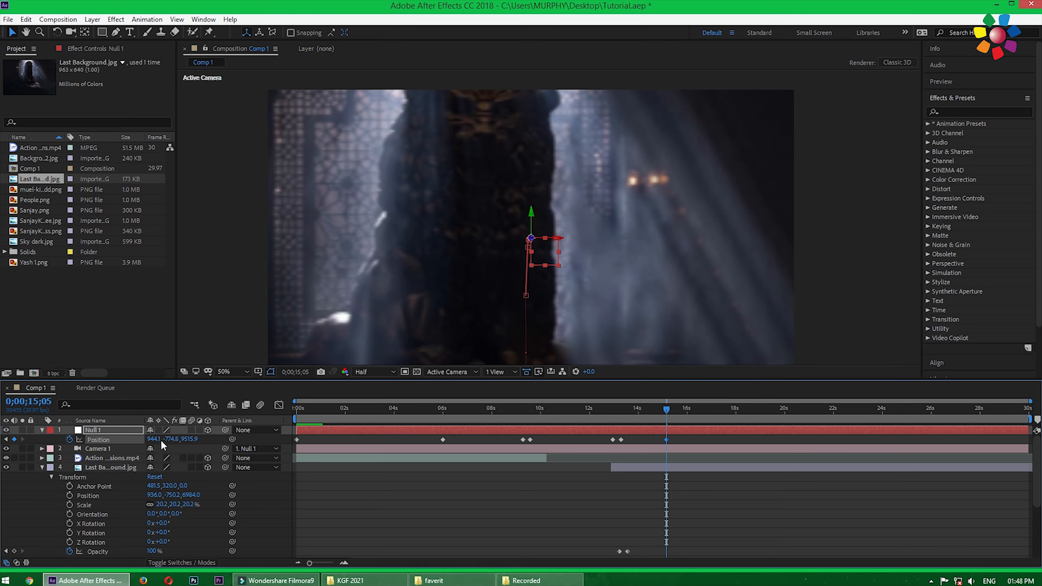
click(610, 410)
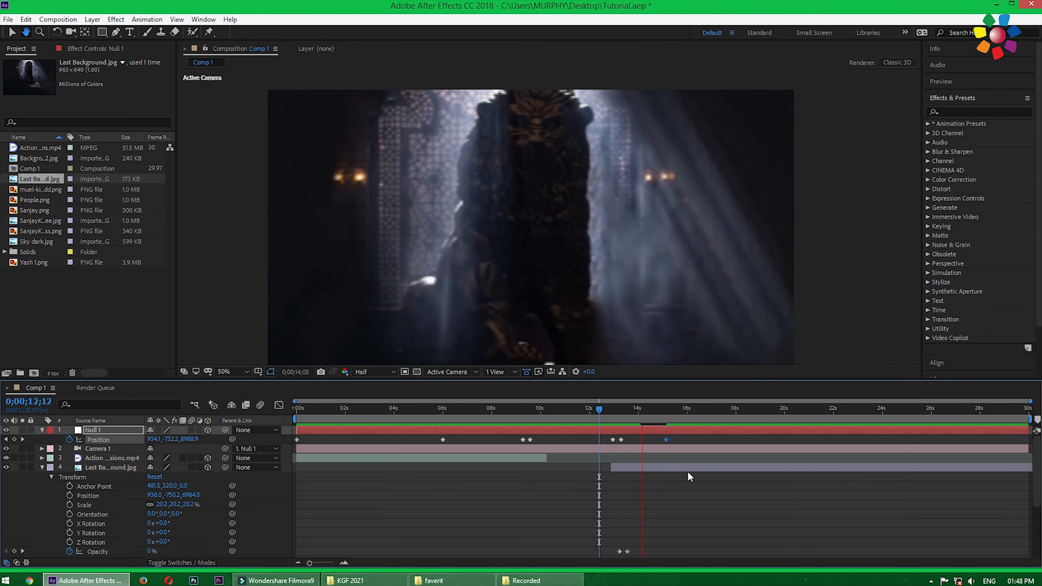
click(352, 580)
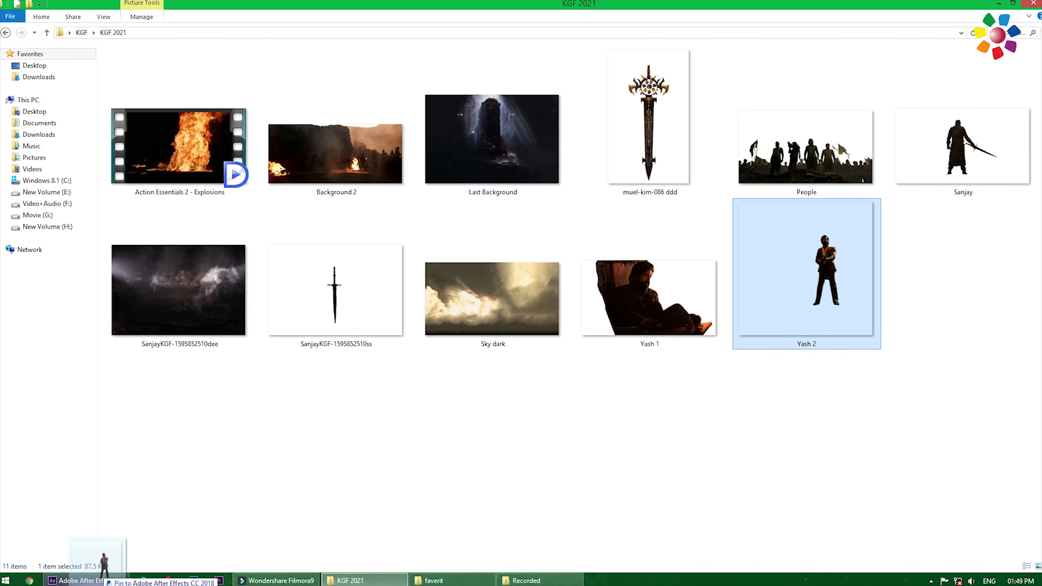
Drag Yash 2 from the KGF 2021 folder onto the After Effects taskbar icon.
click(75, 580)
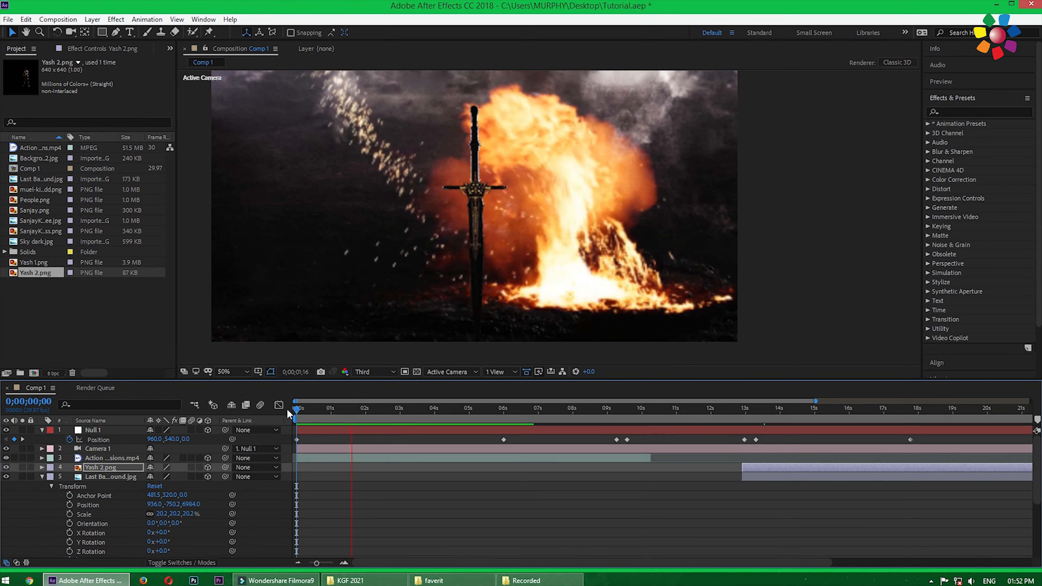
Add Yash 2.png as a 3D layer and preview the camera move from 0:00.
click(453, 407)
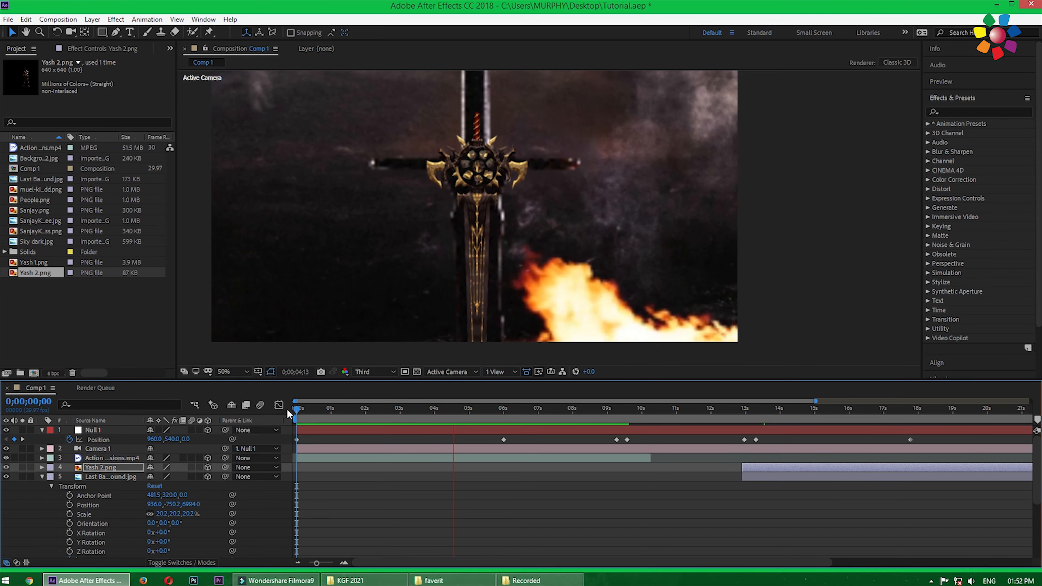